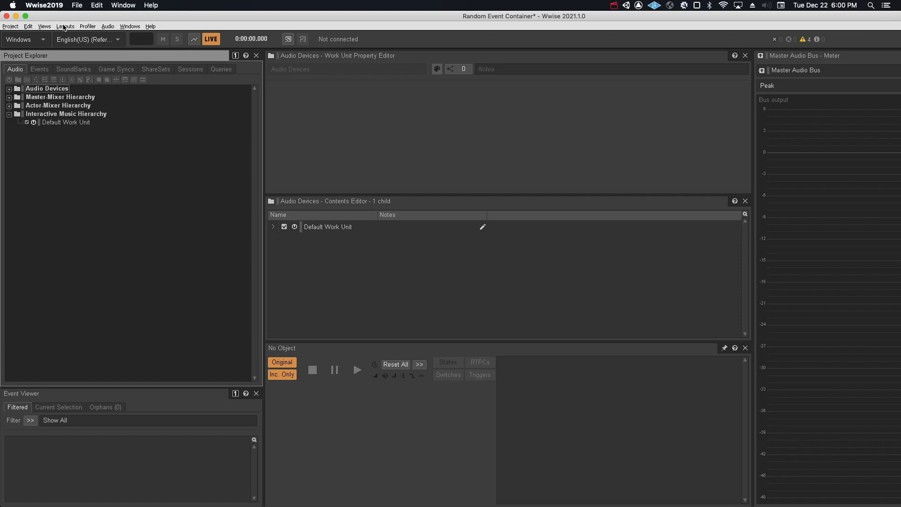
# Switch the workspace to the Interactive Music layout.
pyautogui.click(65, 26)
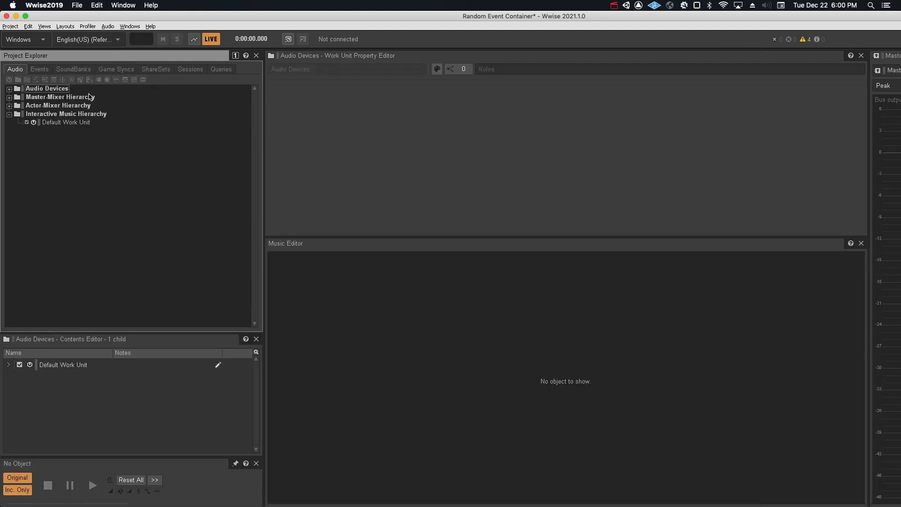
# Add a music segment 'Random Event Container' under Default Work Unit and name its track 'Events'.
pyautogui.rightClick(65, 122)
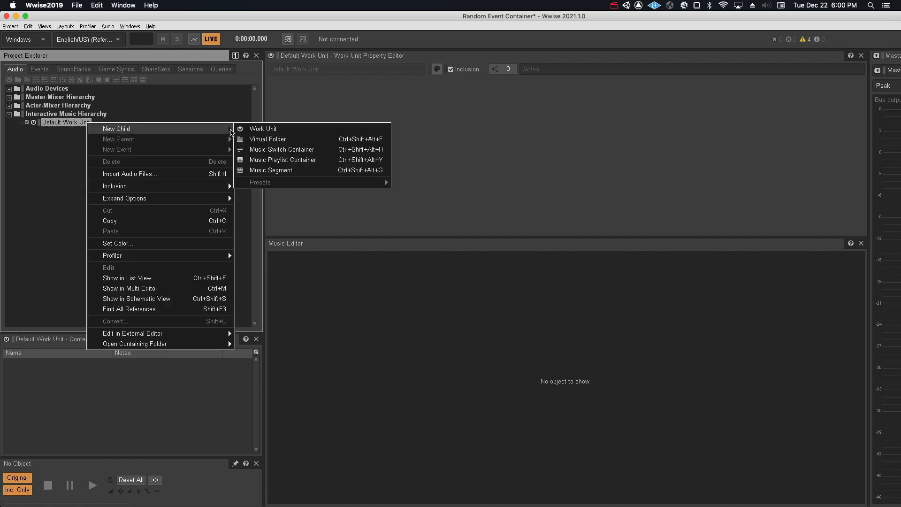
pyautogui.click(271, 169)
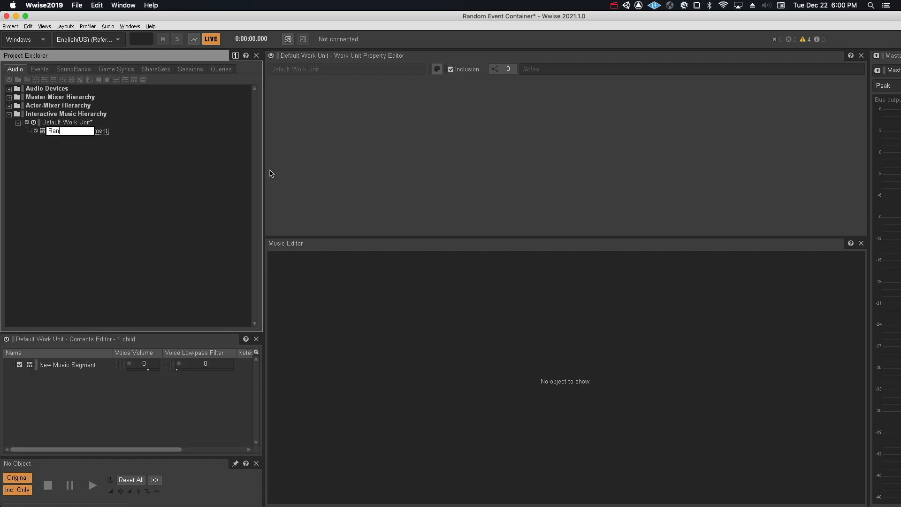
pyautogui.write('Random Event Containe')
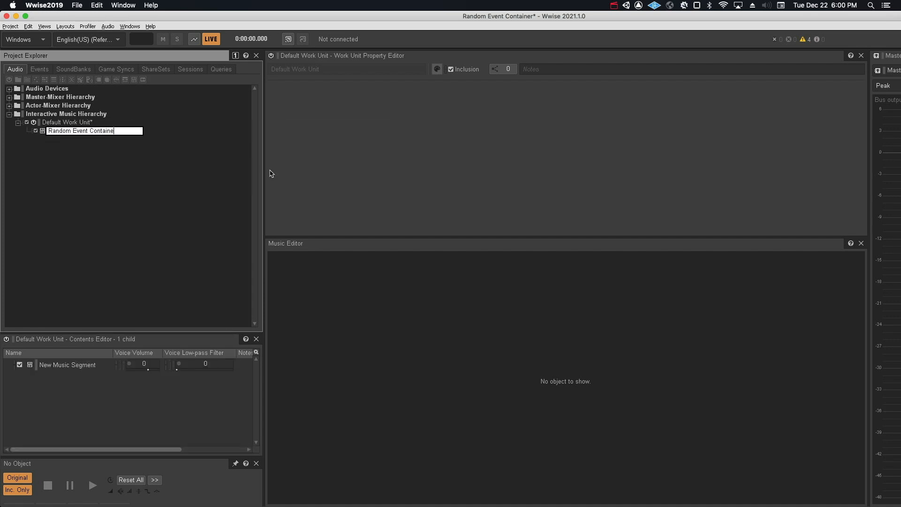
pyautogui.press('Return')
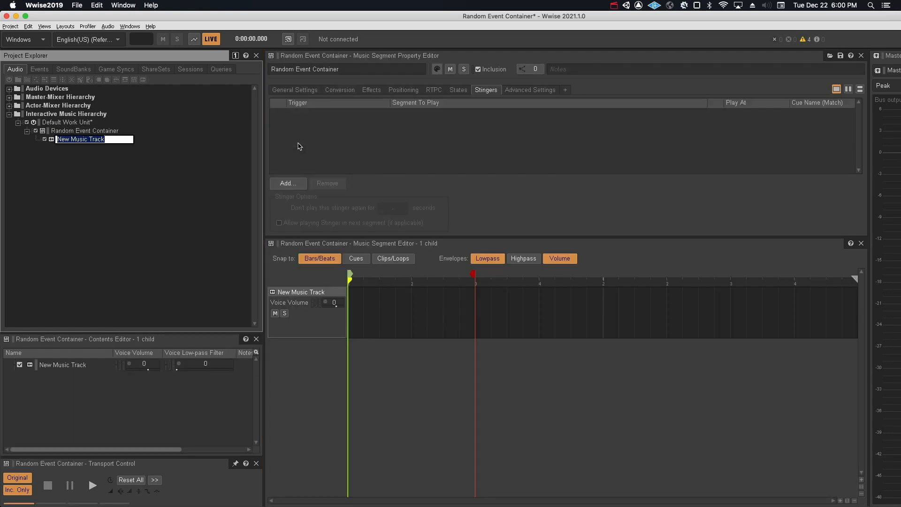
pyautogui.write('Events')
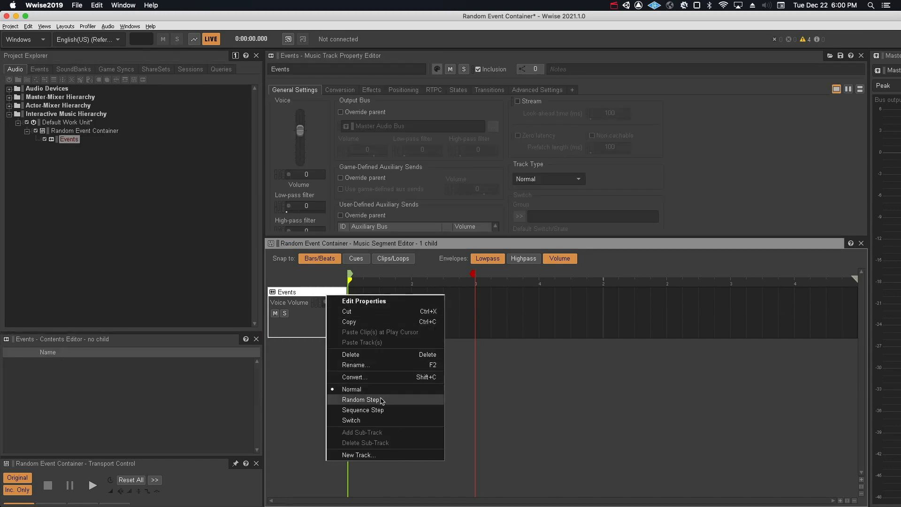
# Set the Events track type to Random Step.
pyautogui.click(362, 399)
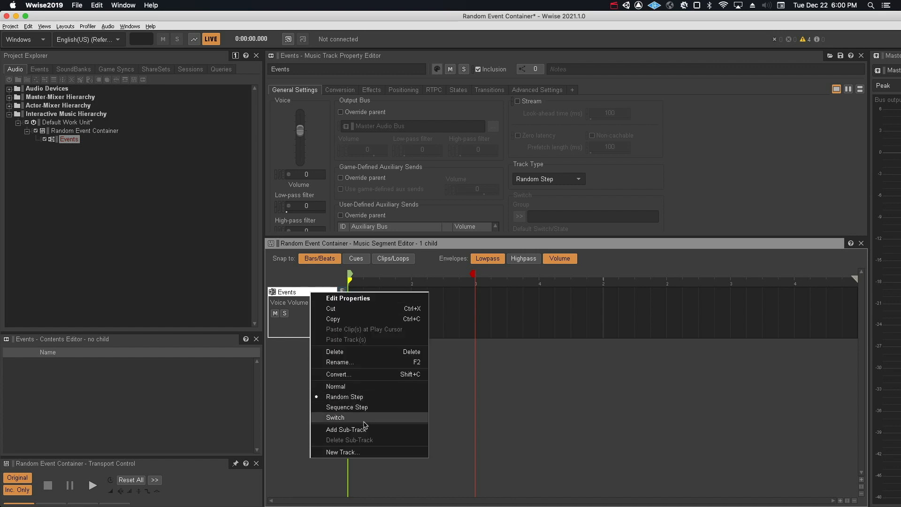
pyautogui.moveTo(363, 430)
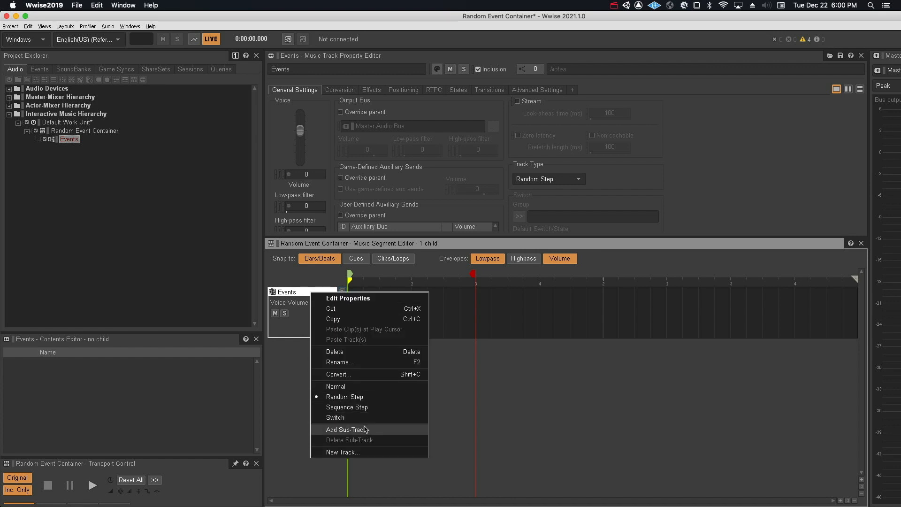
pyautogui.moveTo(357, 395)
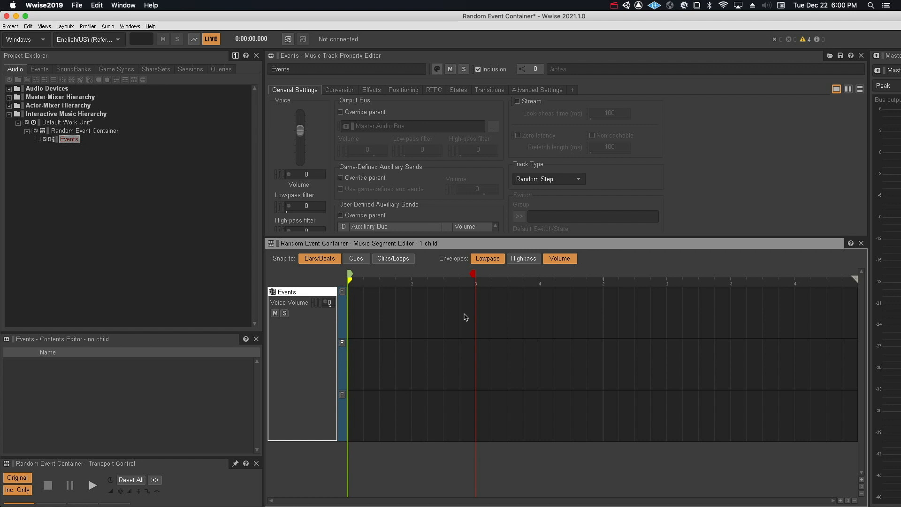
pyautogui.moveTo(468, 303)
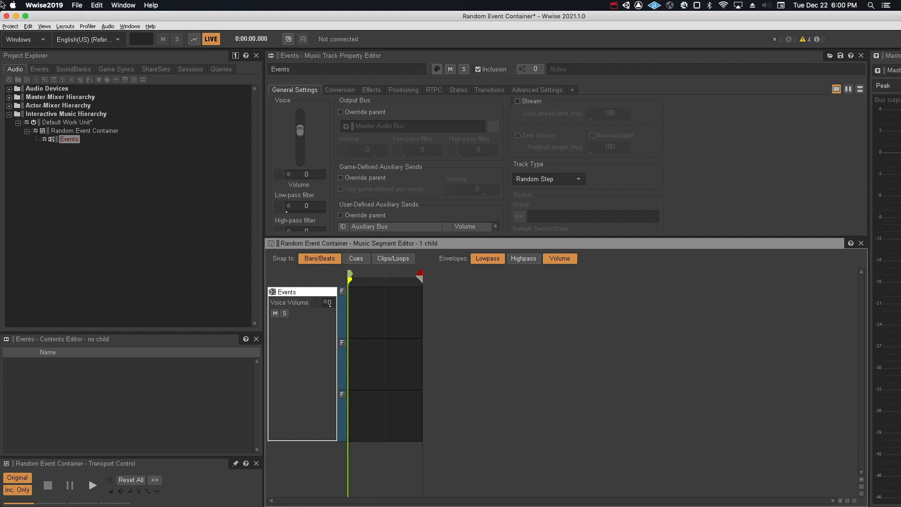
# In the Events tab, select Event_01 and the next event for the sub-tracks.
pyautogui.click(39, 69)
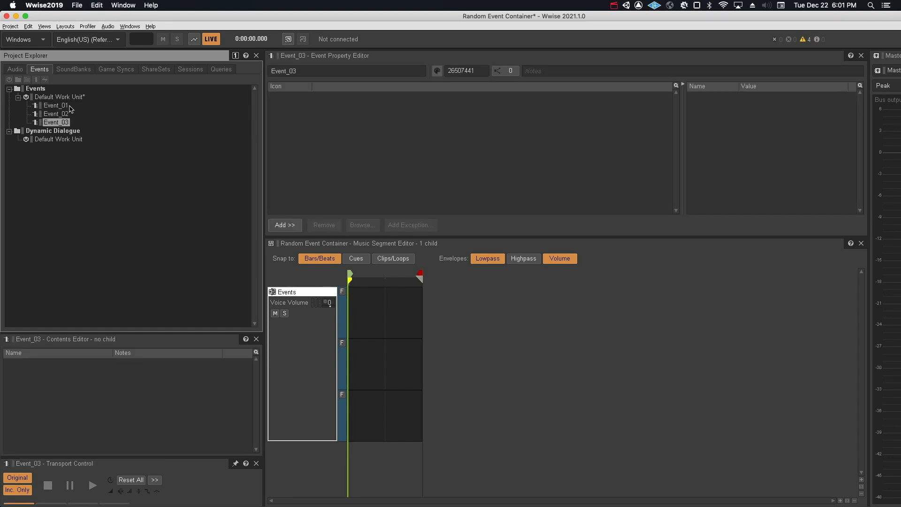
pyautogui.click(56, 105)
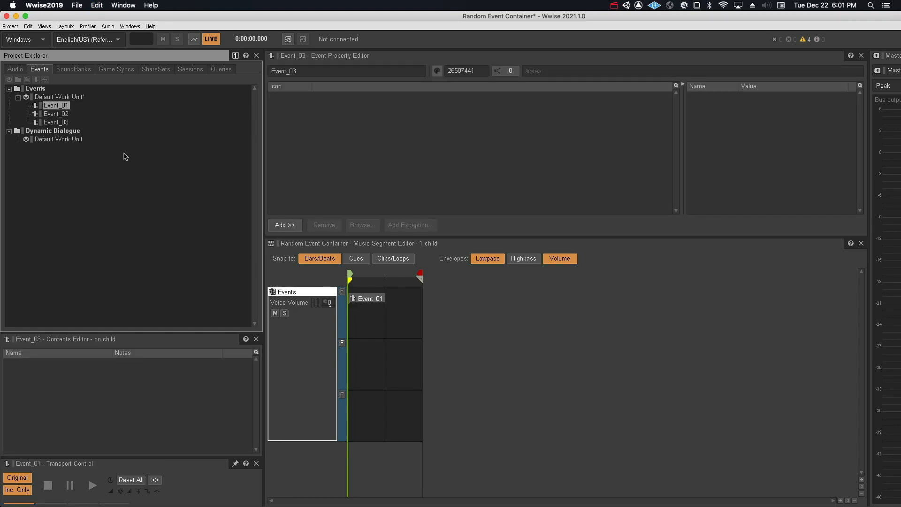
pyautogui.click(56, 113)
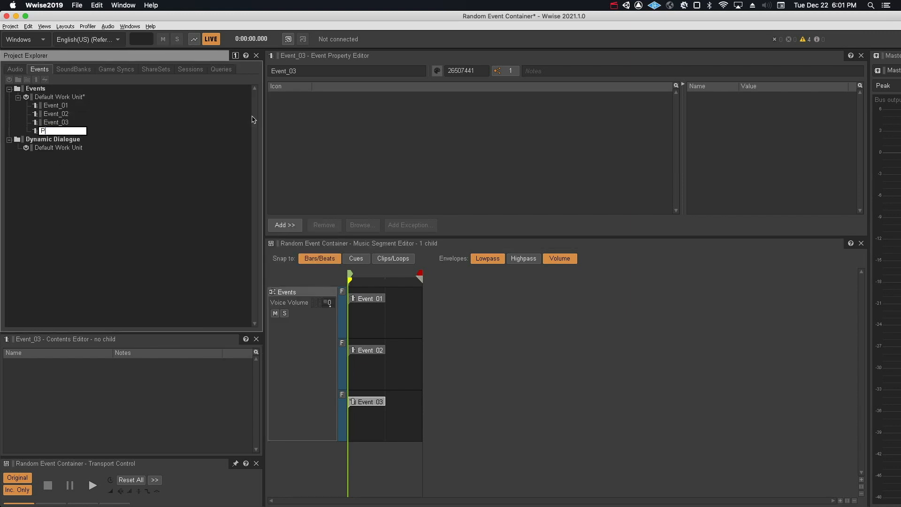
# Name the event Play_RandomEventContainer and add a Play action targeting Random Event Container.
pyautogui.write('Play_RandomEventContainer')
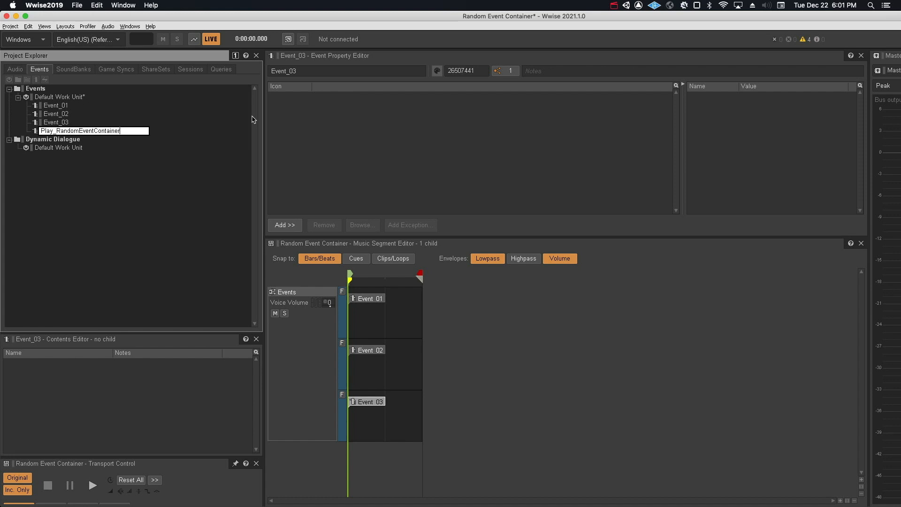
pyautogui.press('Return')
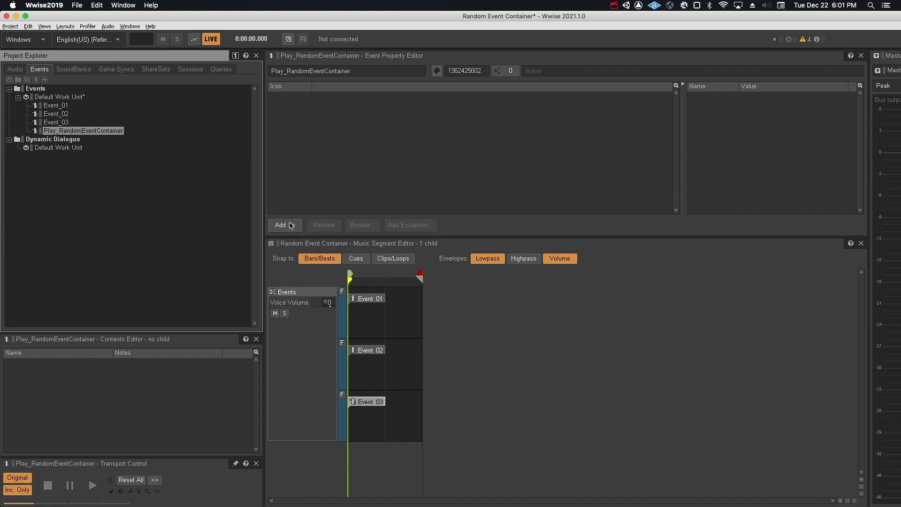
pyautogui.click(282, 225)
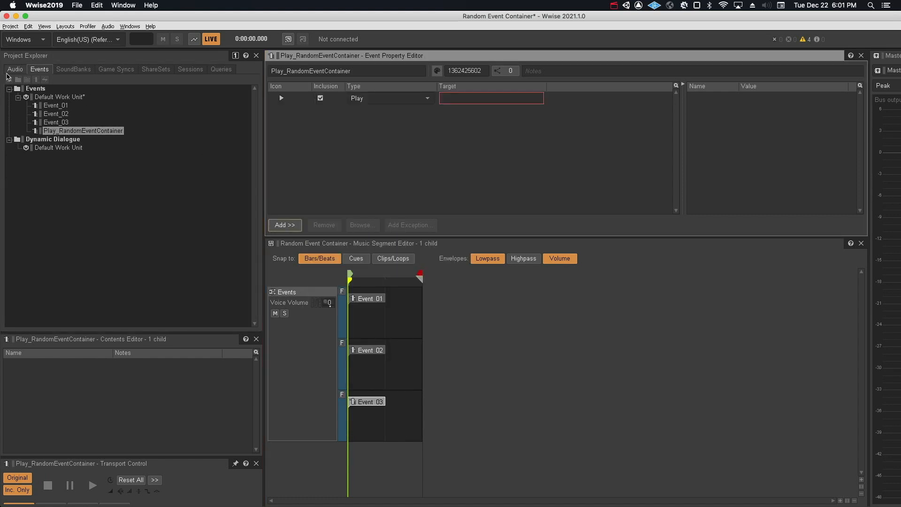
pyautogui.click(15, 69)
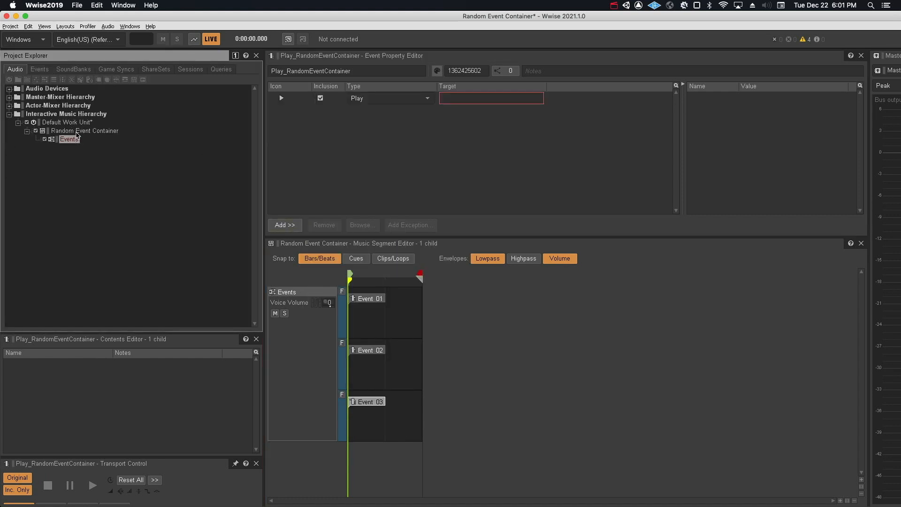
pyautogui.click(84, 131)
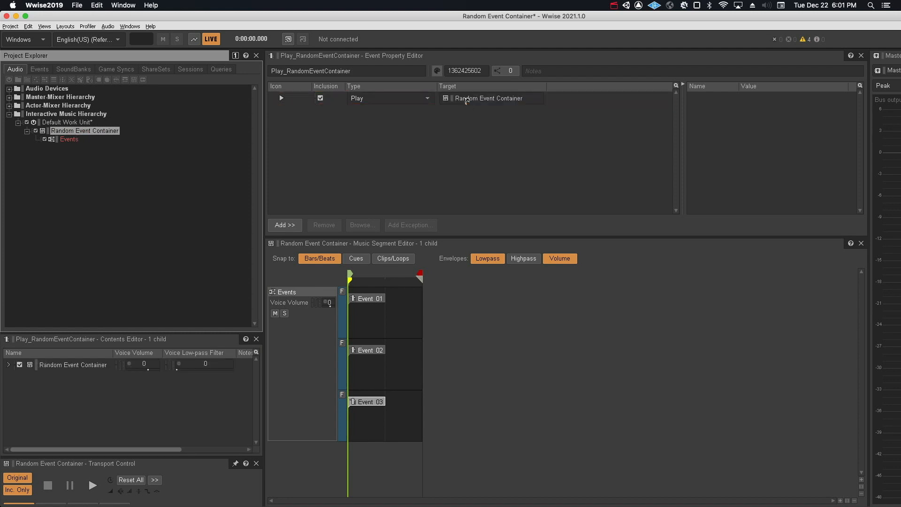
pyautogui.click(39, 69)
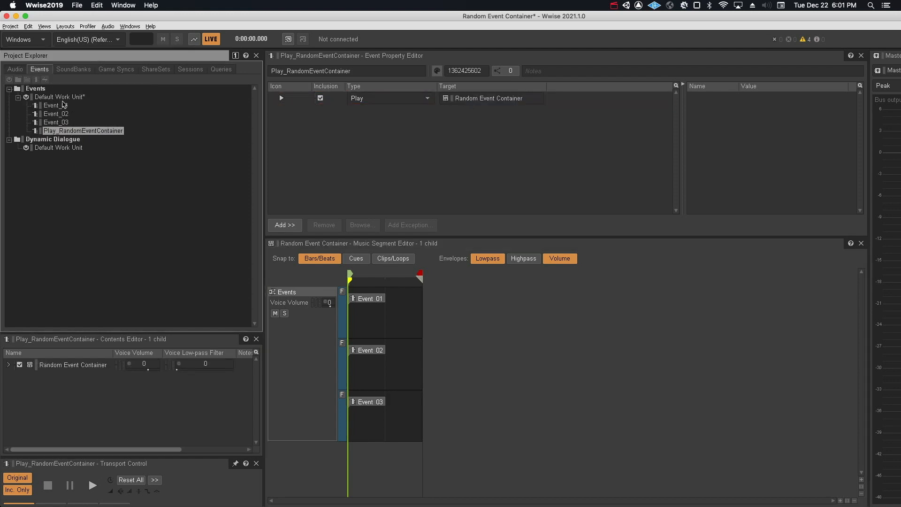
pyautogui.moveTo(67, 100)
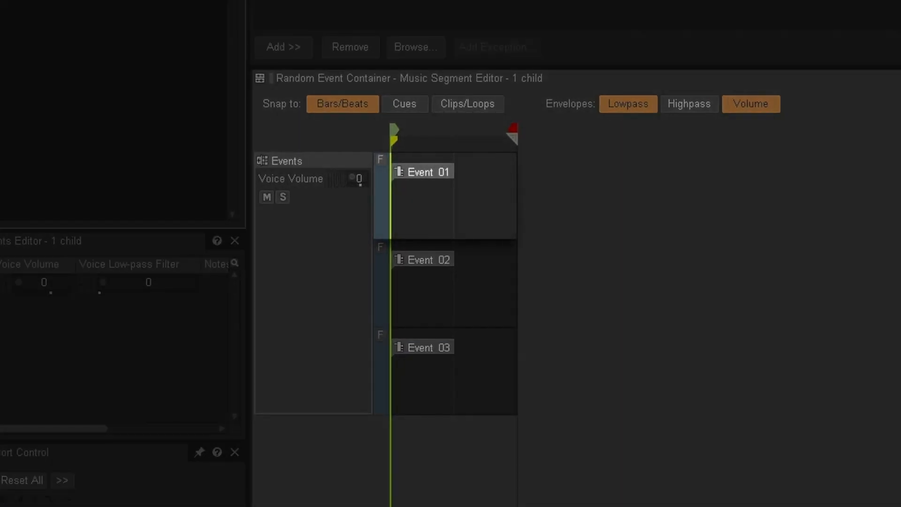
pyautogui.click(422, 259)
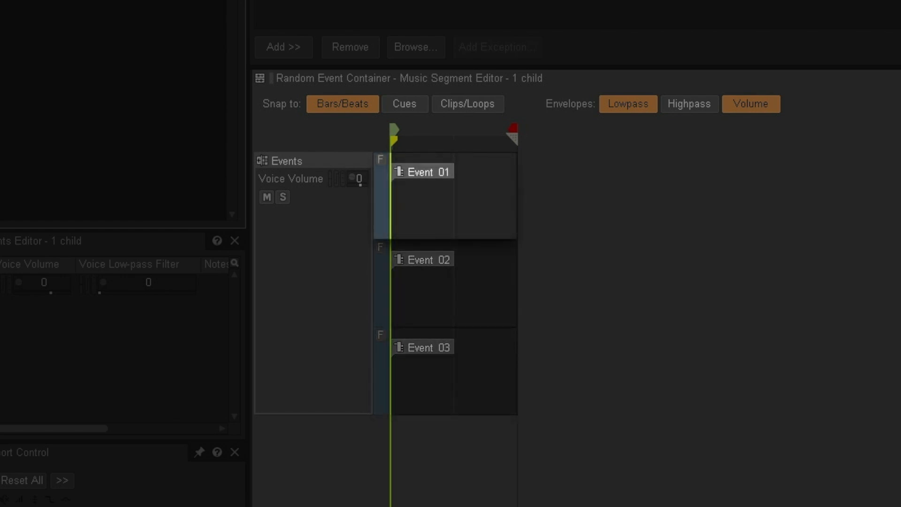
pyautogui.click(423, 259)
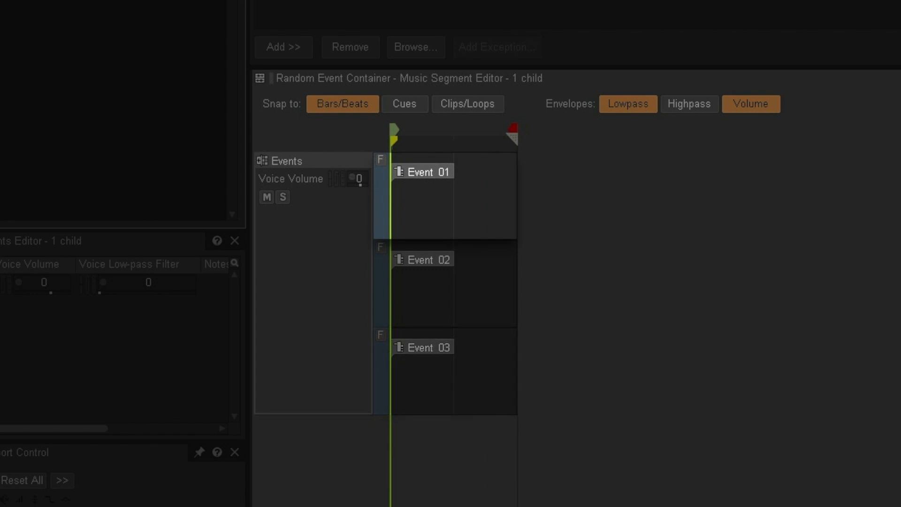
pyautogui.click(423, 259)
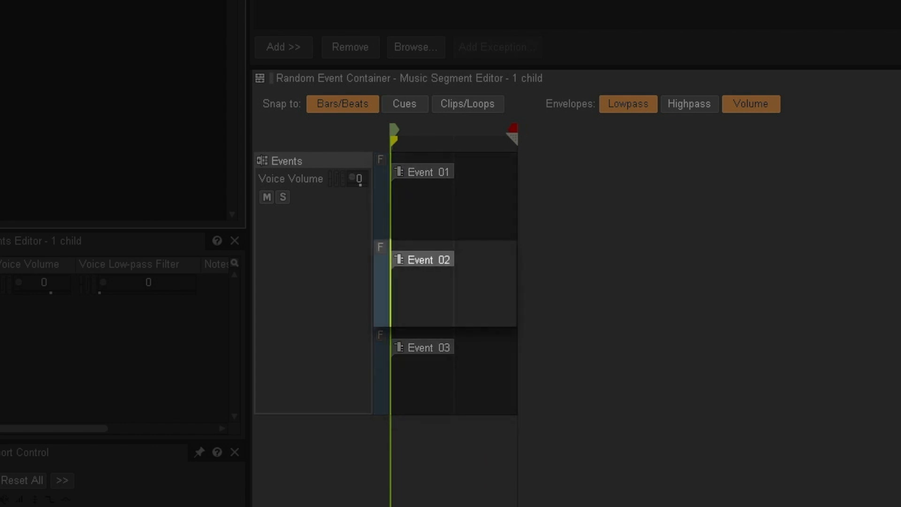
pyautogui.click(422, 170)
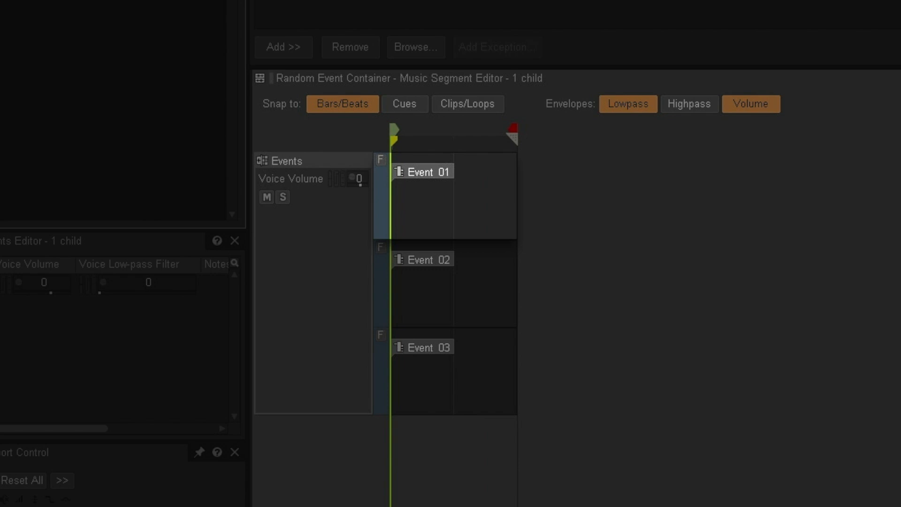
pyautogui.click(422, 259)
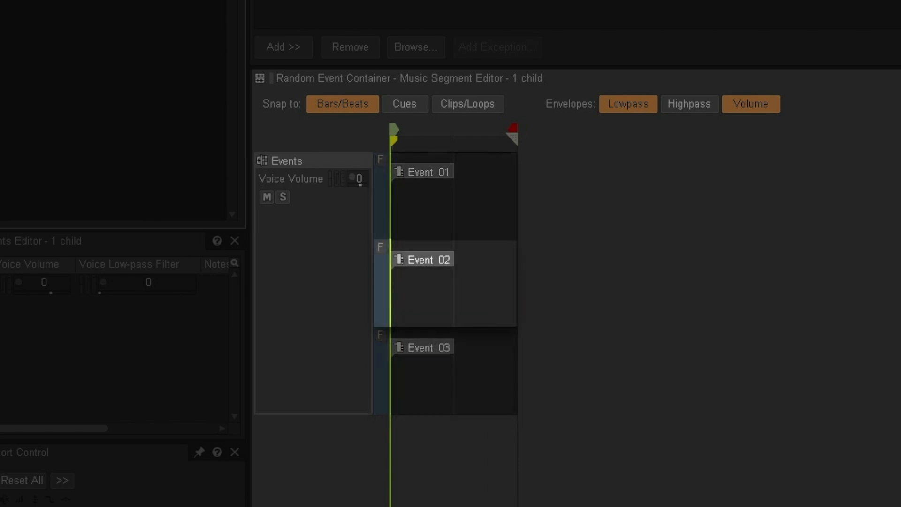
pyautogui.click(422, 171)
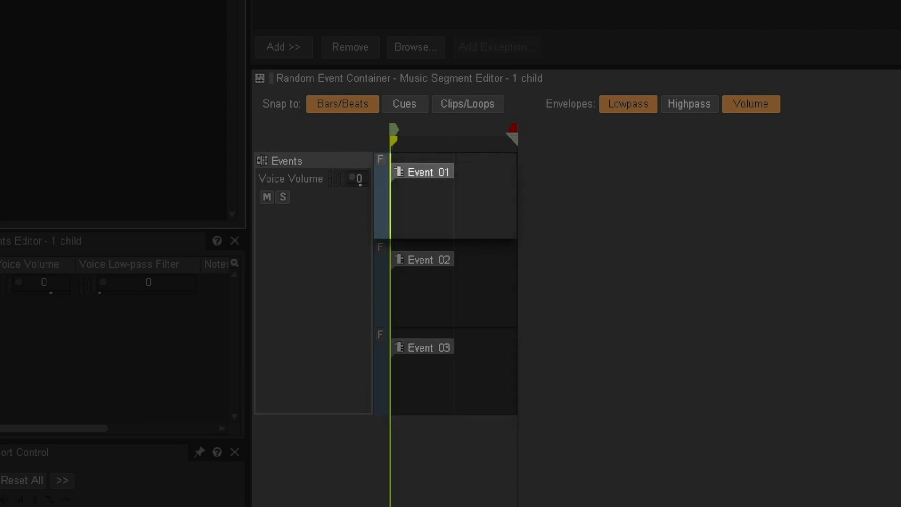